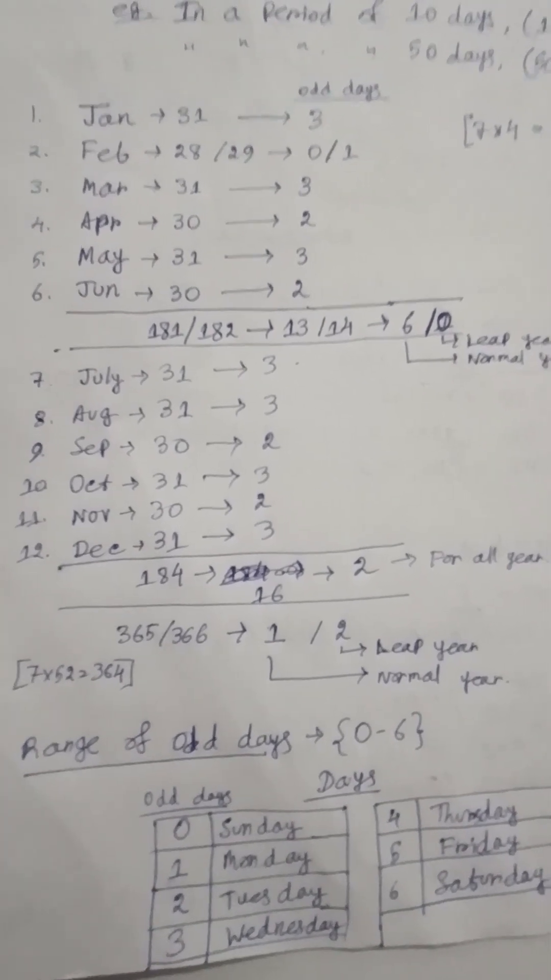
pyautogui.scroll(-3)
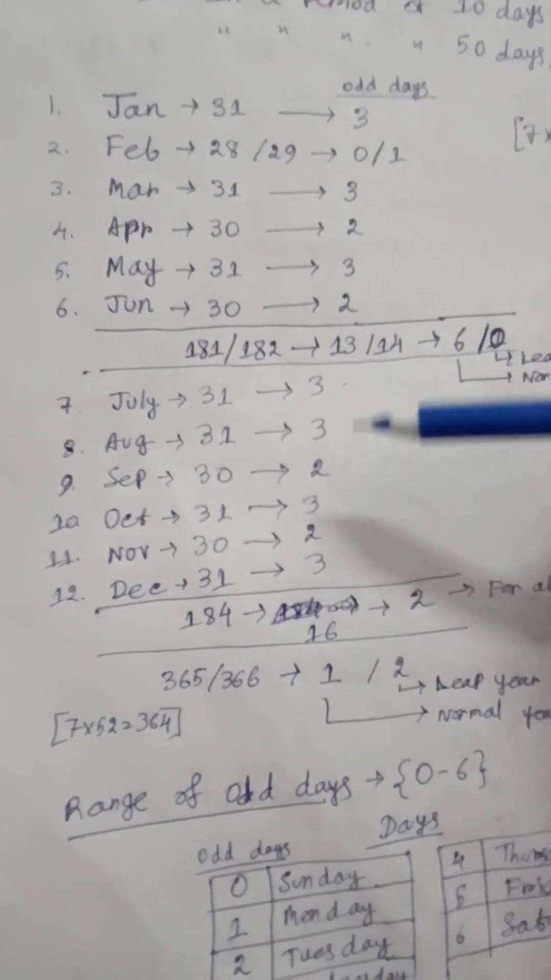
pyautogui.scroll(-3)
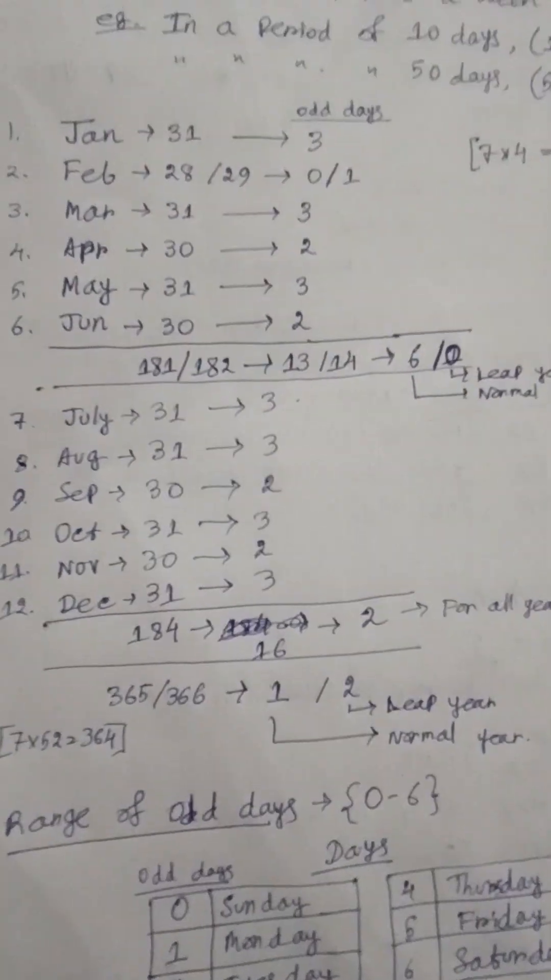
pyautogui.scroll(-3)
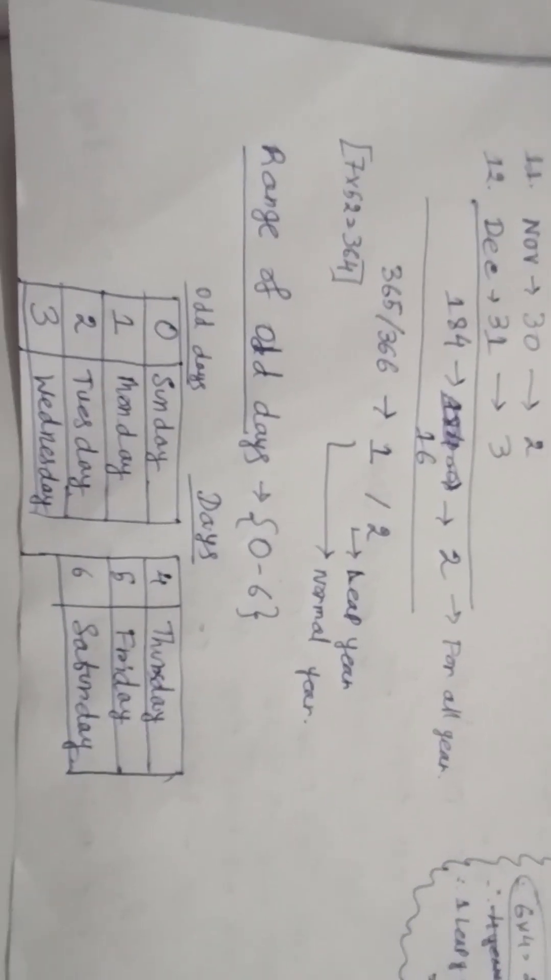
pyautogui.scroll(-3)
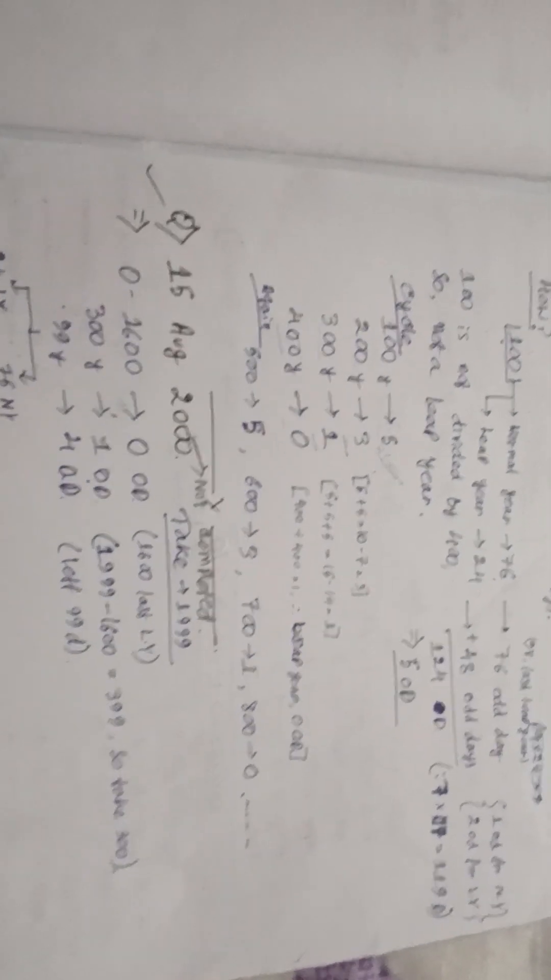
pyautogui.scroll(-3)
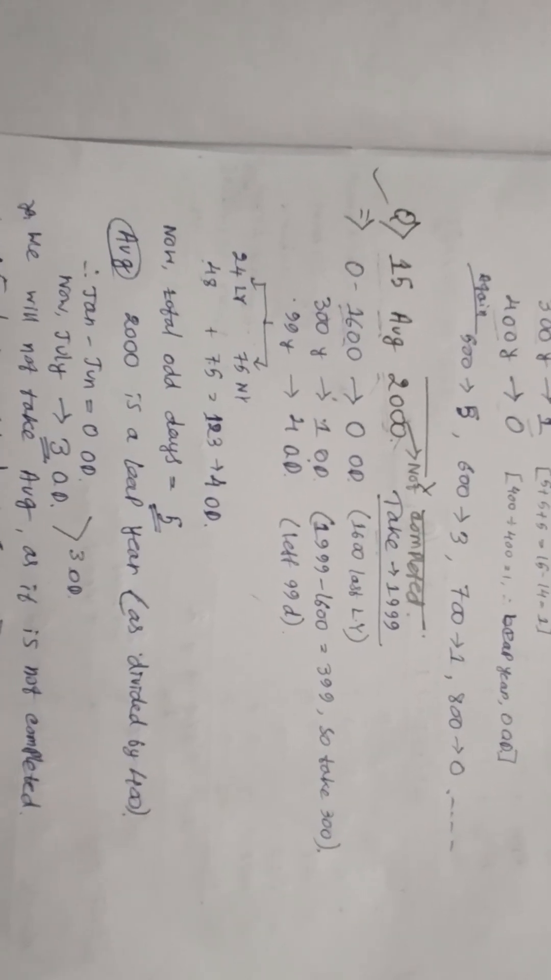
pyautogui.scroll(-3)
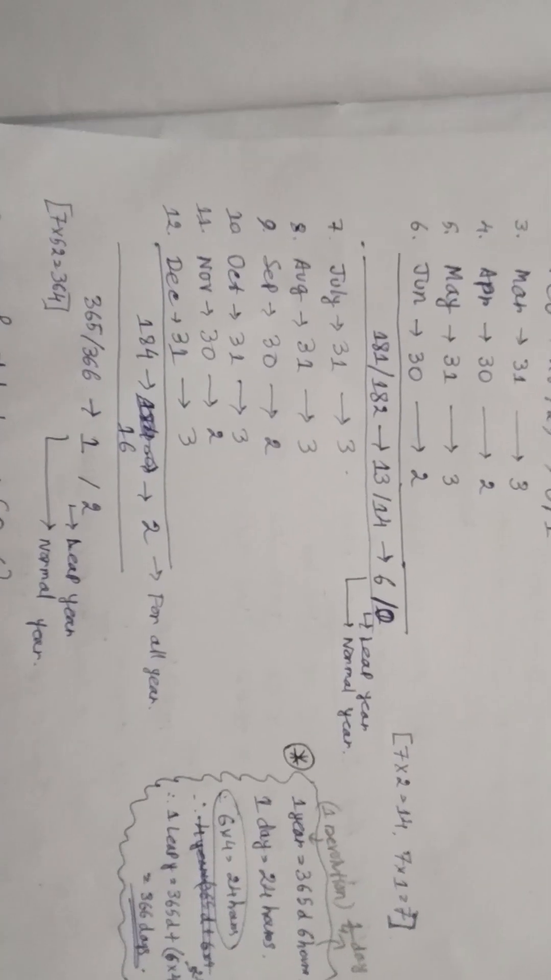
pyautogui.scroll(-3)
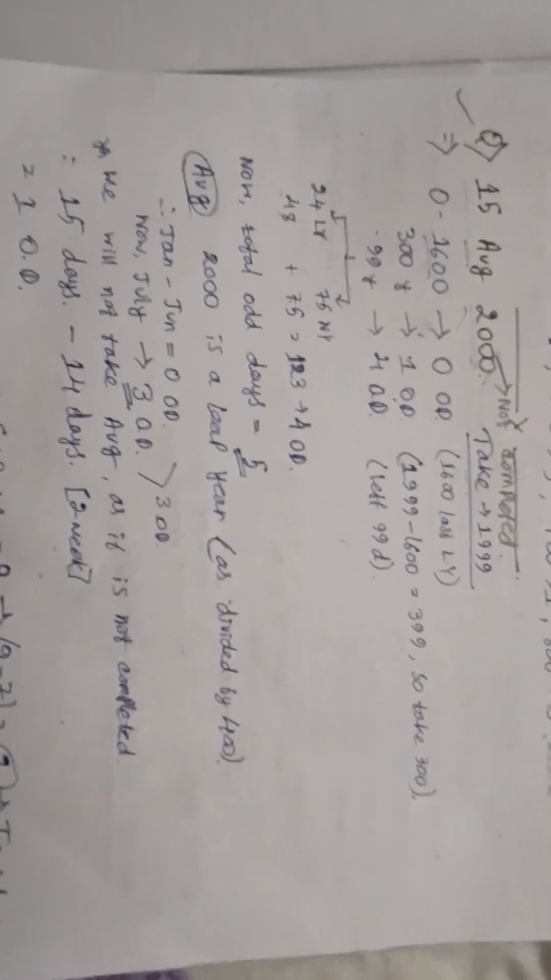
pyautogui.scroll(-3)
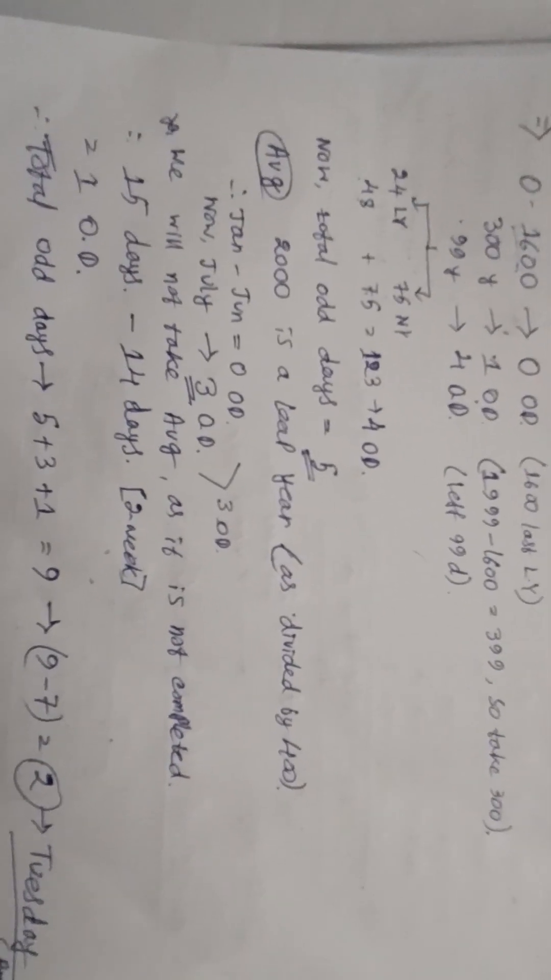